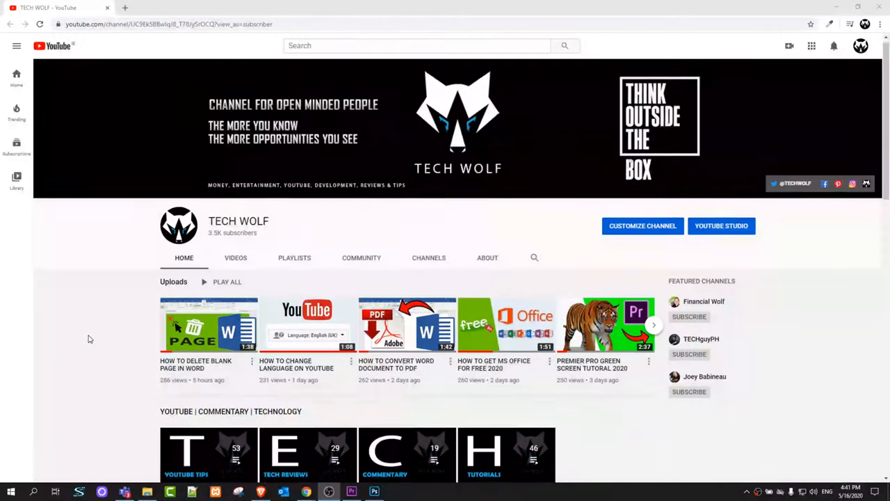
Reach the Start menu from the desktop via the notifications area
{"action": "scroll", "scroll_direction": "down", "scroll_amount": 3}
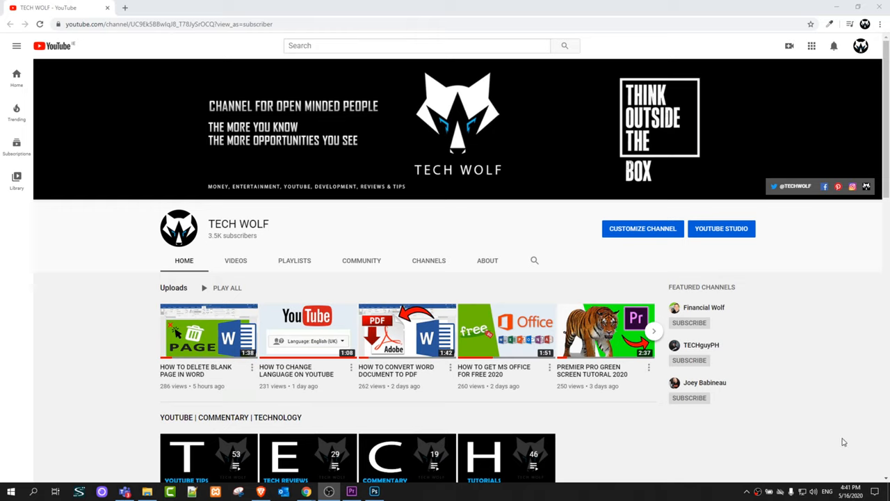
{"action": "mouse_move", "coordinate": [809, 445]}
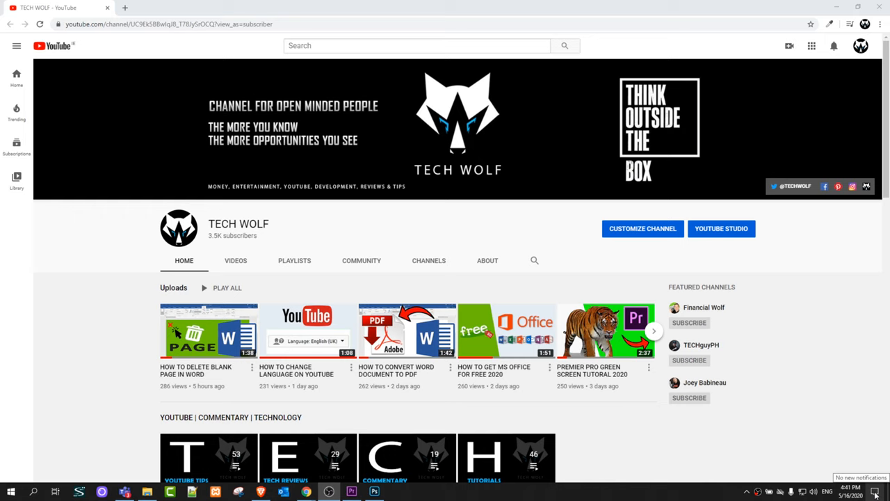
{"action": "left_click", "coordinate": [857, 492]}
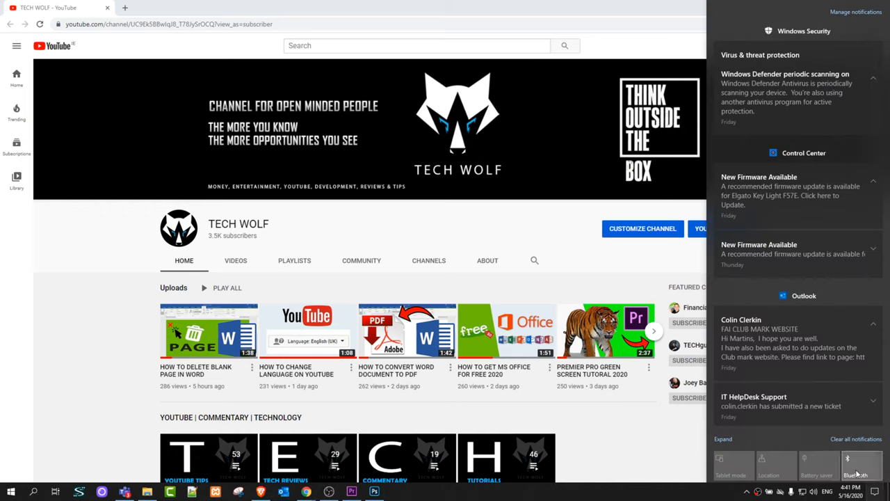
{"action": "left_click", "coordinate": [862, 465]}
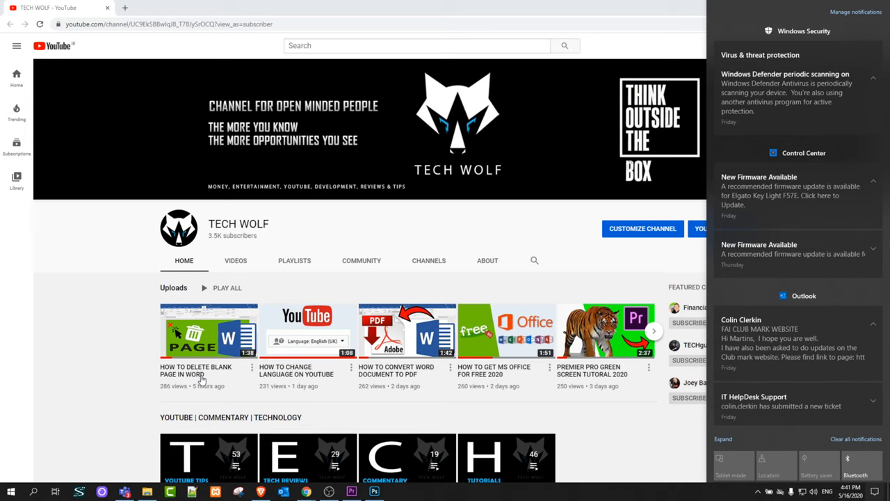
{"action": "mouse_move", "coordinate": [9, 492]}
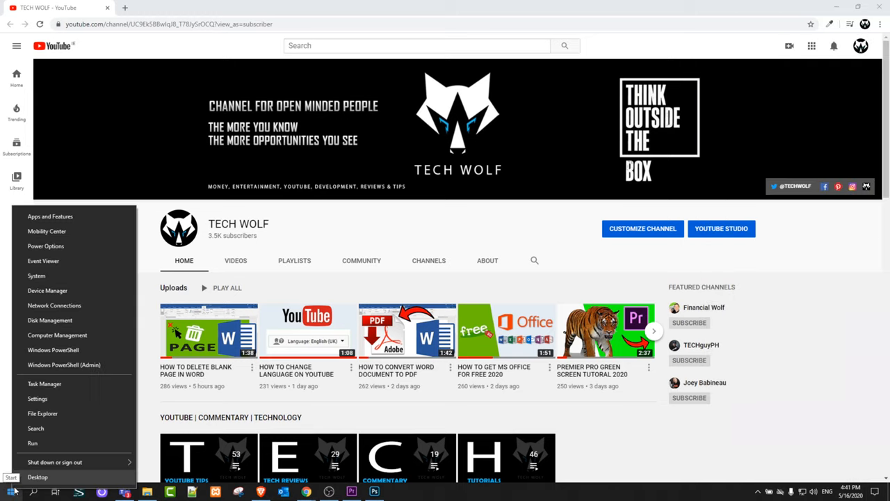
{"action": "mouse_move", "coordinate": [38, 398]}
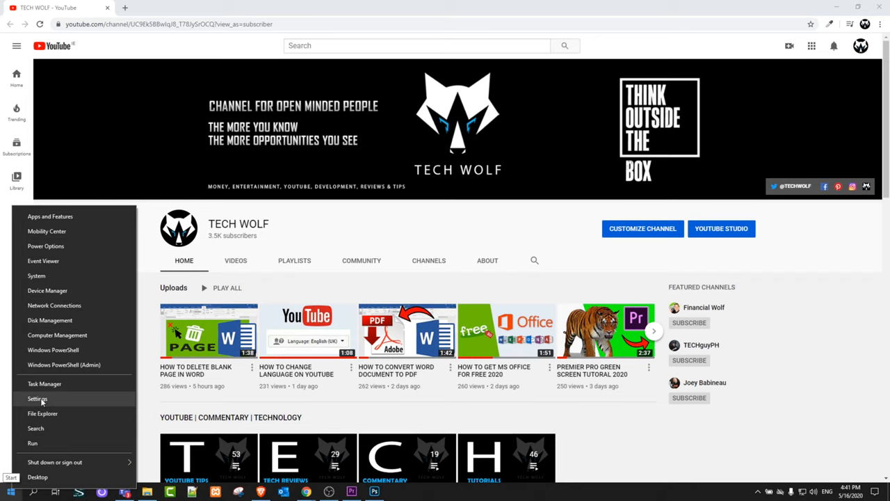
Go to Settings > Devices, landing on Bluetooth & other devices with Bluetooth off
{"action": "left_click", "coordinate": [36, 398]}
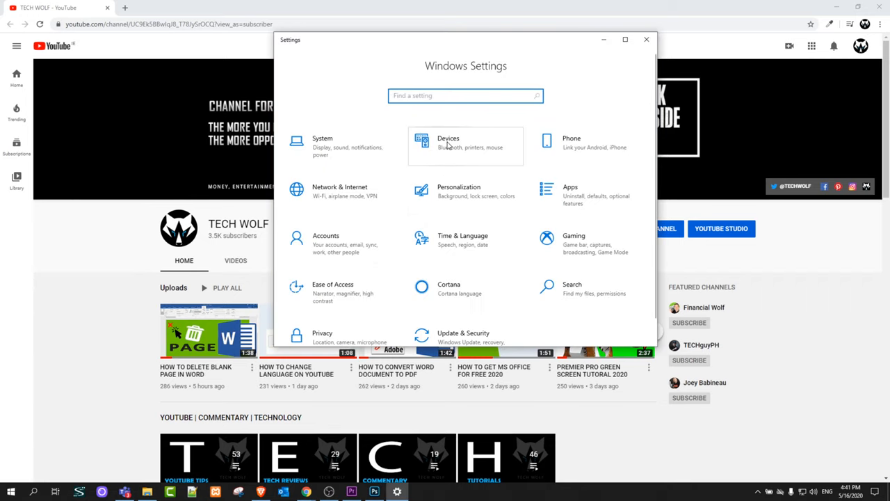
{"action": "left_click", "coordinate": [448, 141]}
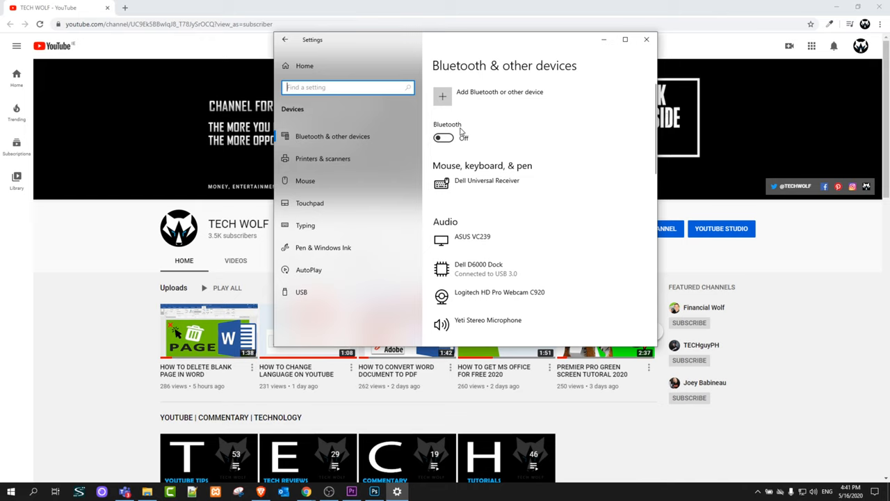
Show the Action Center notifications and quick actions beside Settings
{"action": "left_click", "coordinate": [442, 138]}
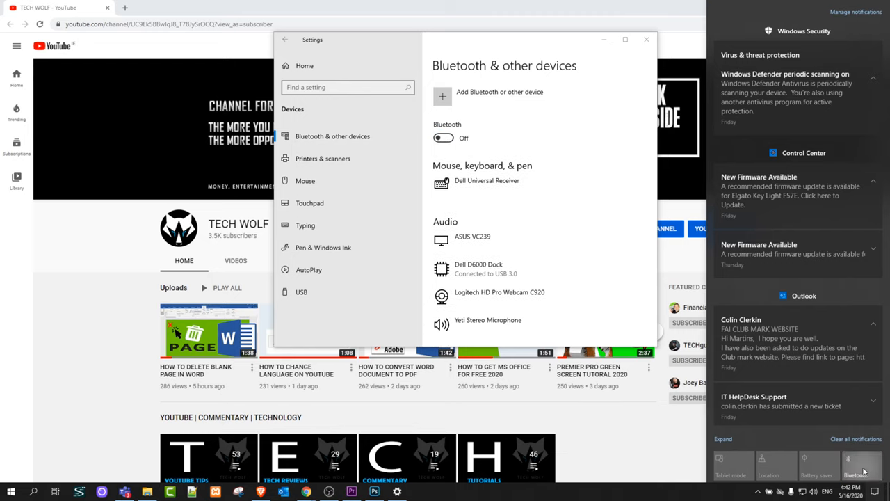
Switch Bluetooth on from the quick action tile so the PC becomes discoverable
{"action": "left_click", "coordinate": [442, 138]}
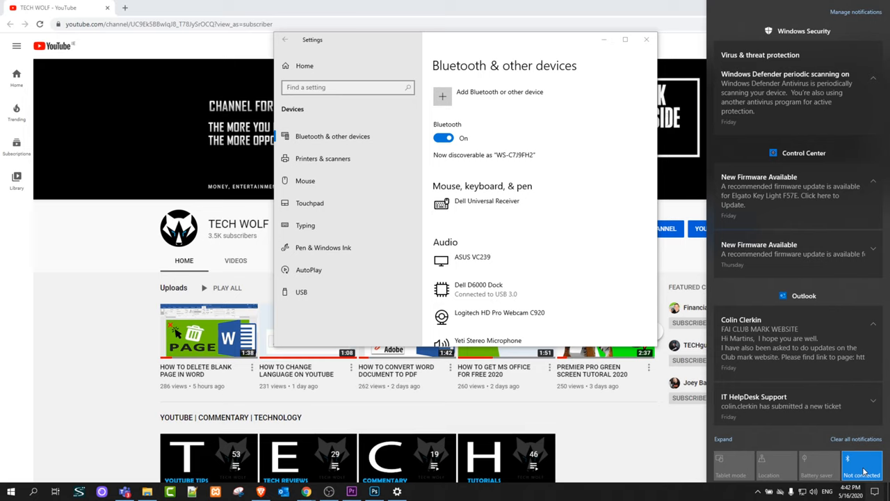
{"action": "mouse_move", "coordinate": [108, 350]}
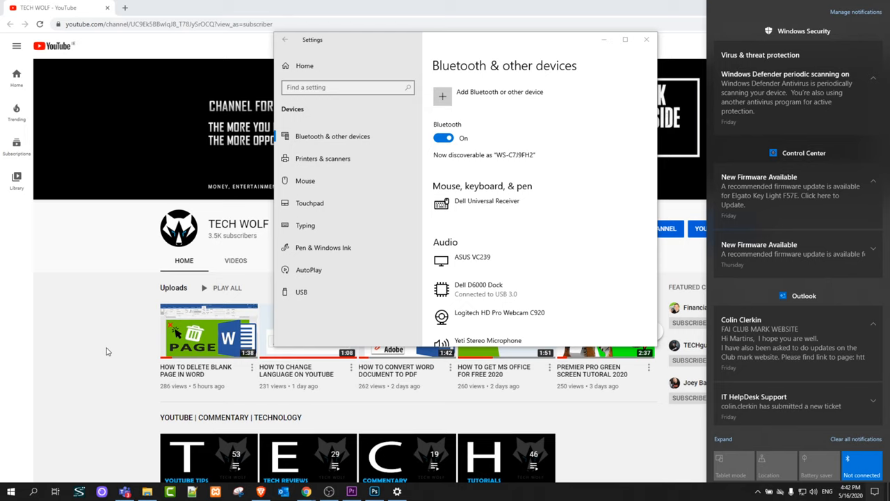
{"action": "mouse_move", "coordinate": [41, 334]}
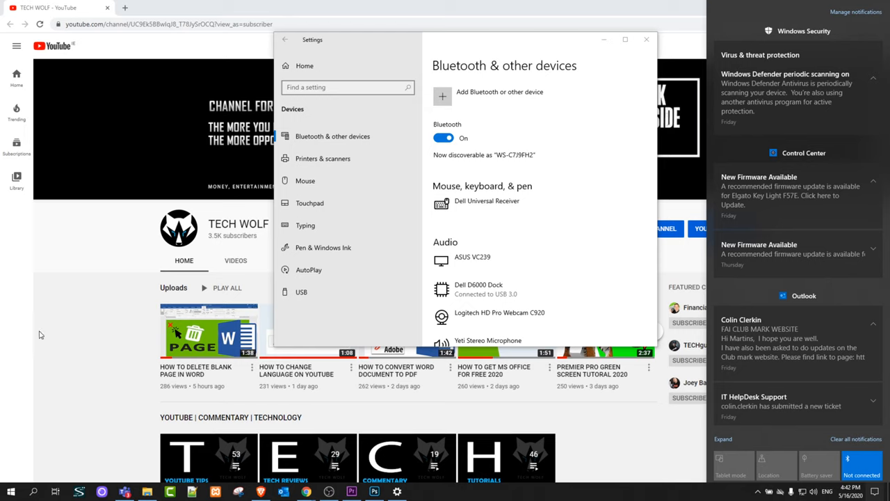